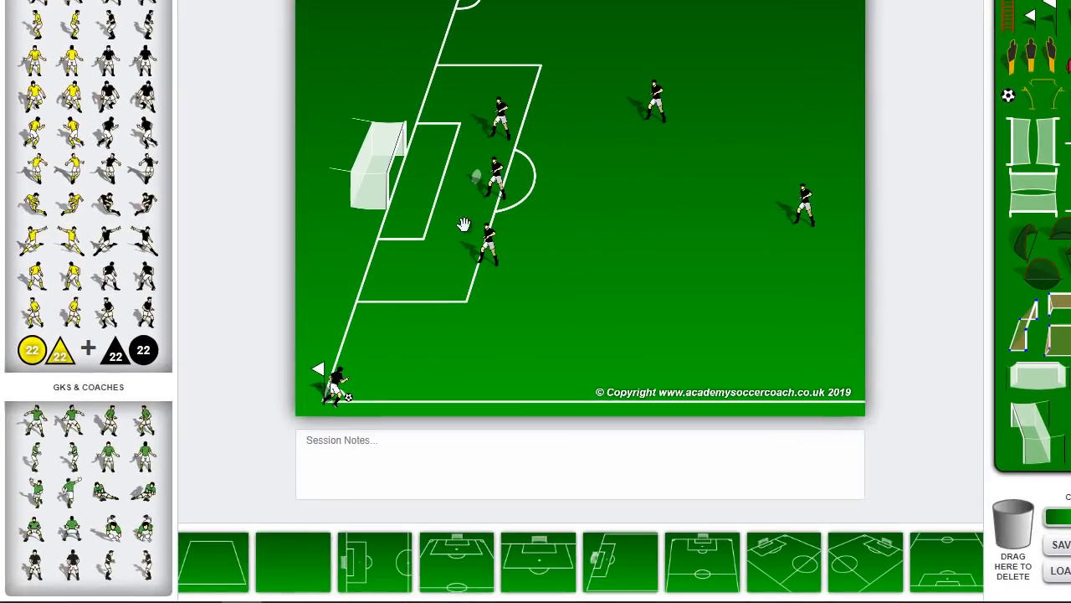
pyautogui.moveTo(854, 125)
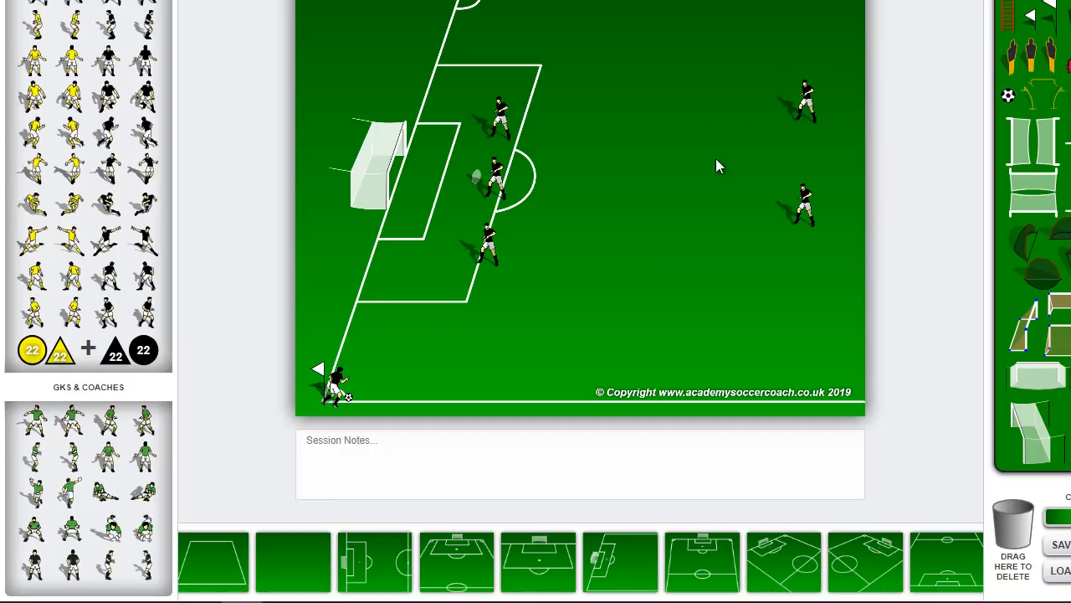
pyautogui.moveTo(49, 208)
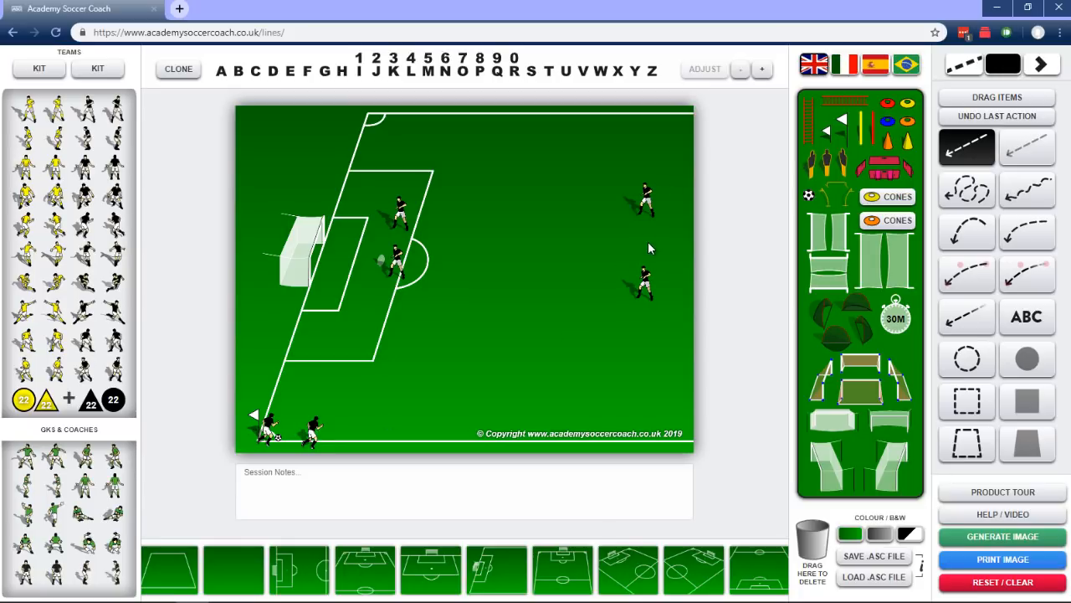
pyautogui.moveTo(632, 287)
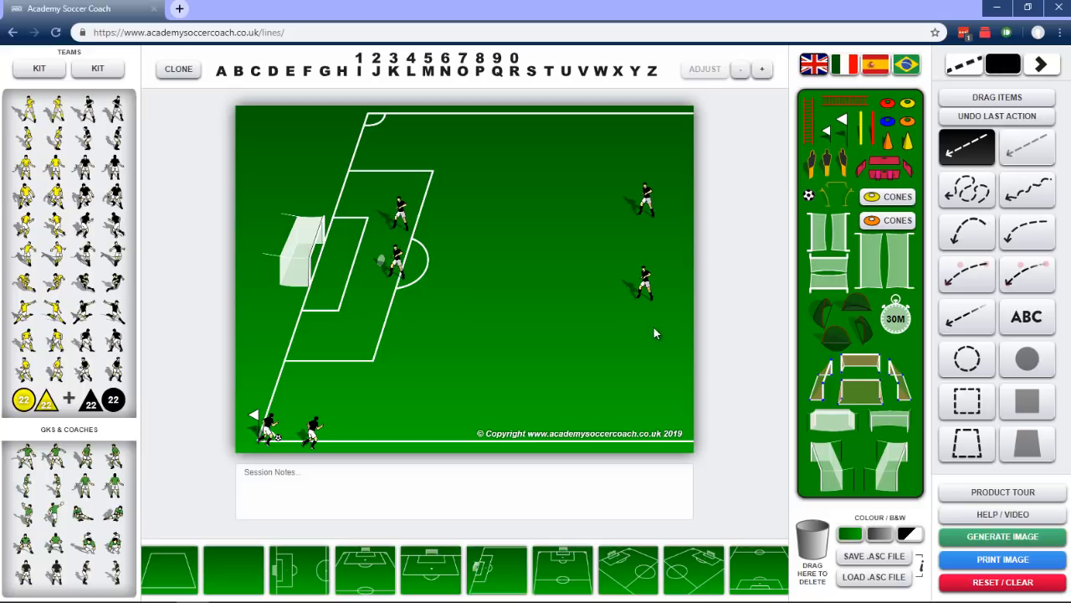
pyautogui.moveTo(358, 352)
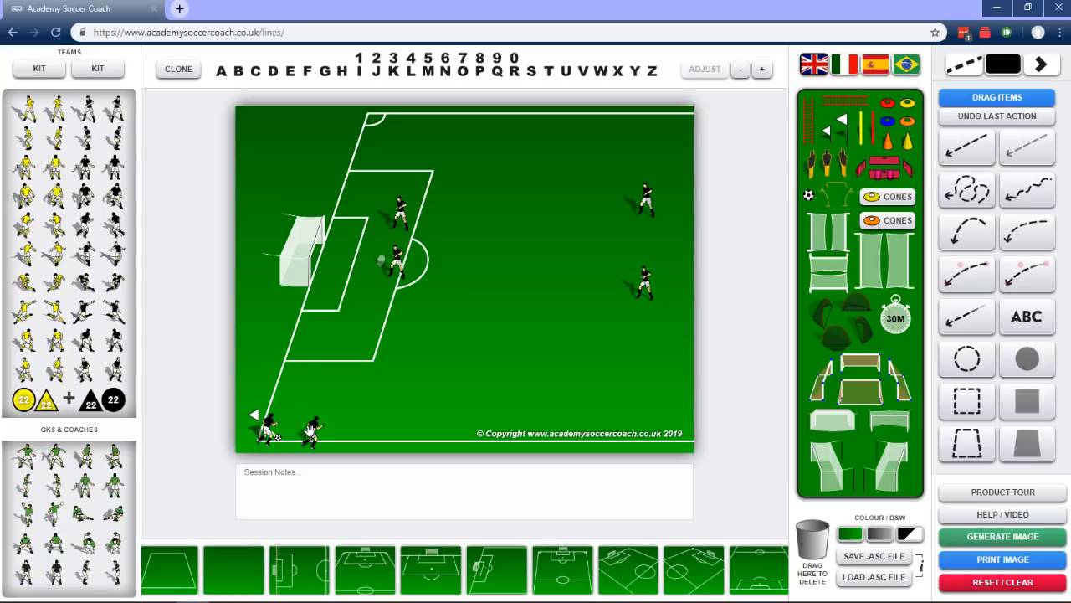
# - Put the corner taker at the corner flag and the second attacker beside him
pyautogui.click(966, 146)
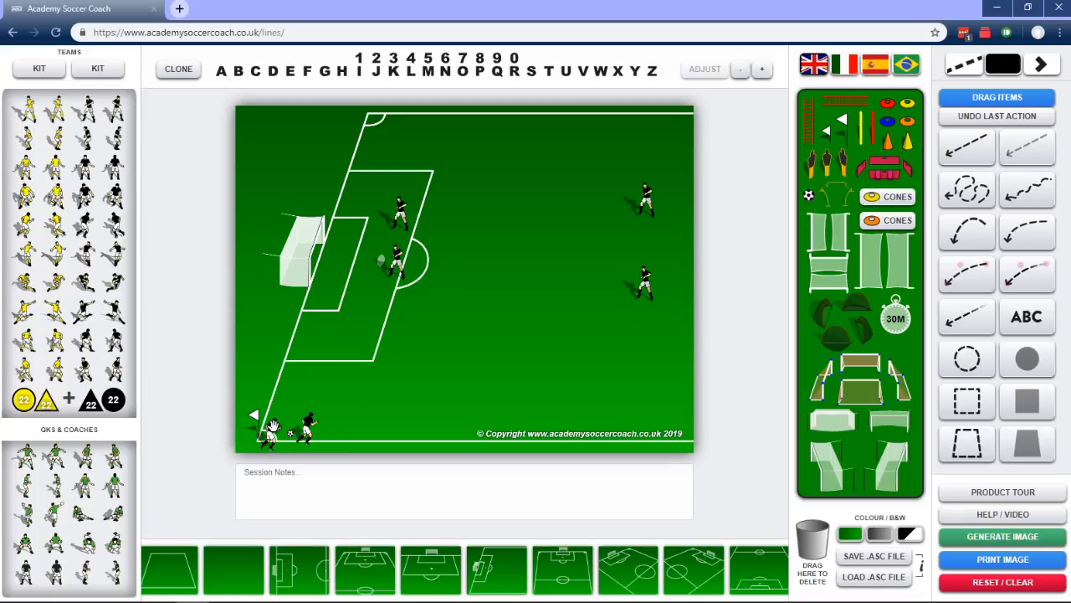
pyautogui.moveTo(272, 427); pyautogui.dragTo(335, 389)
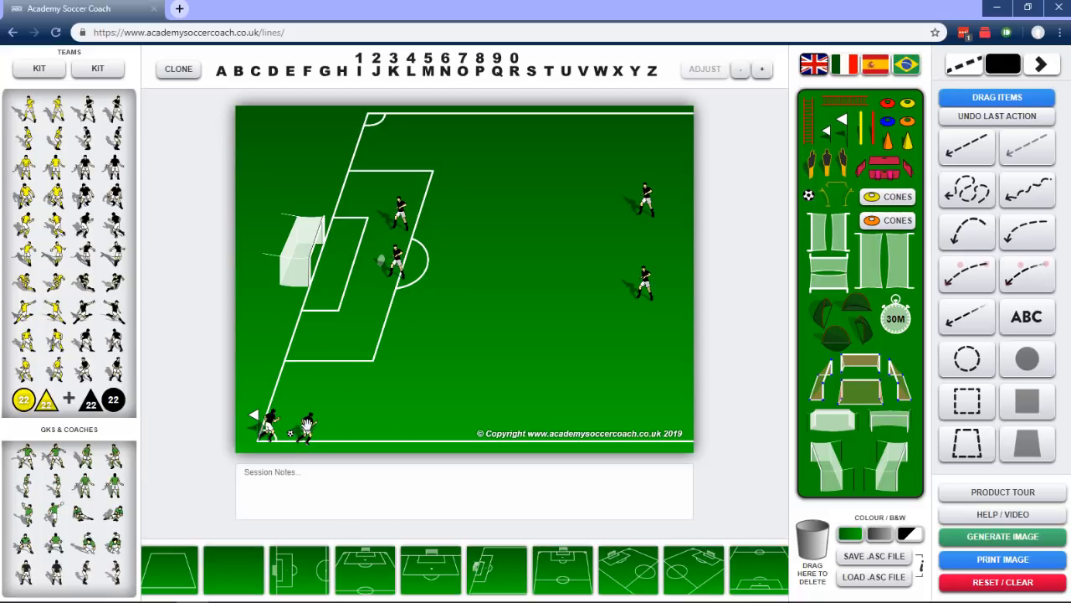
pyautogui.click(966, 148)
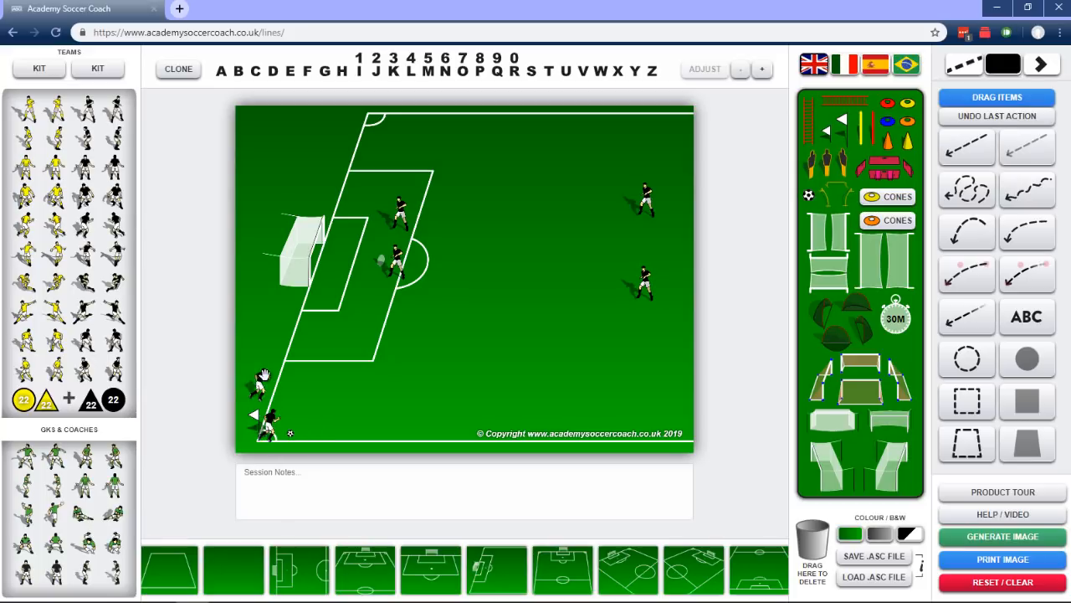
pyautogui.moveTo(264, 377); pyautogui.dragTo(301, 431)
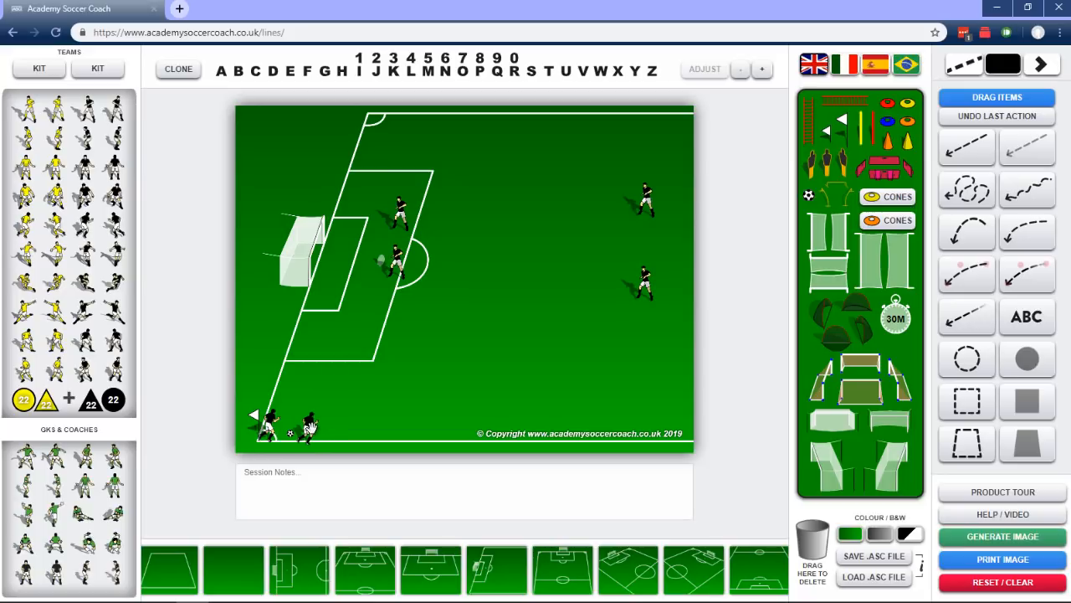
pyautogui.click(966, 148)
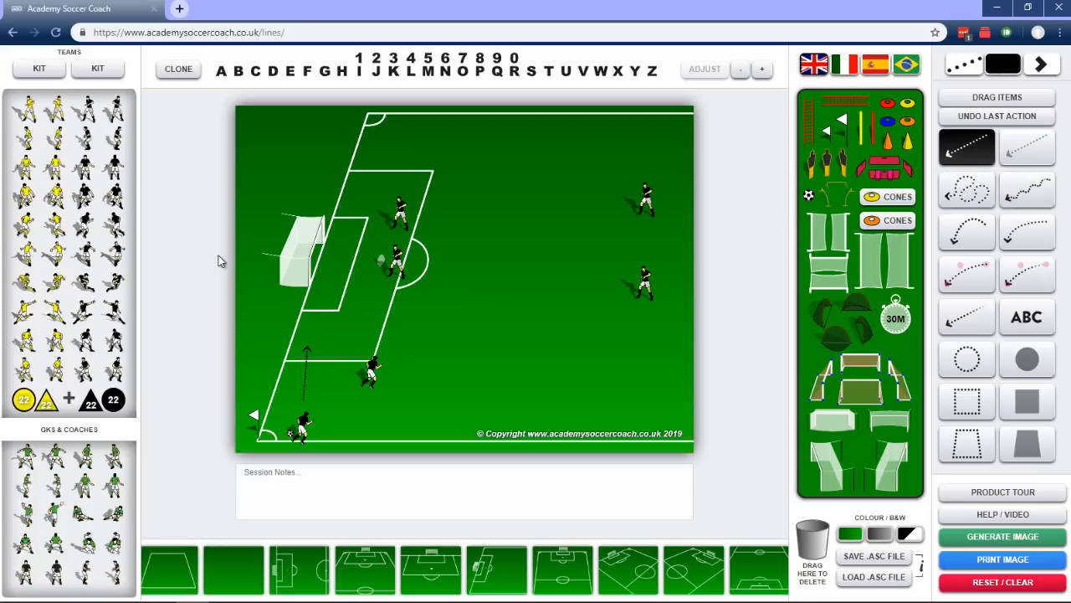
pyautogui.moveTo(88, 165)
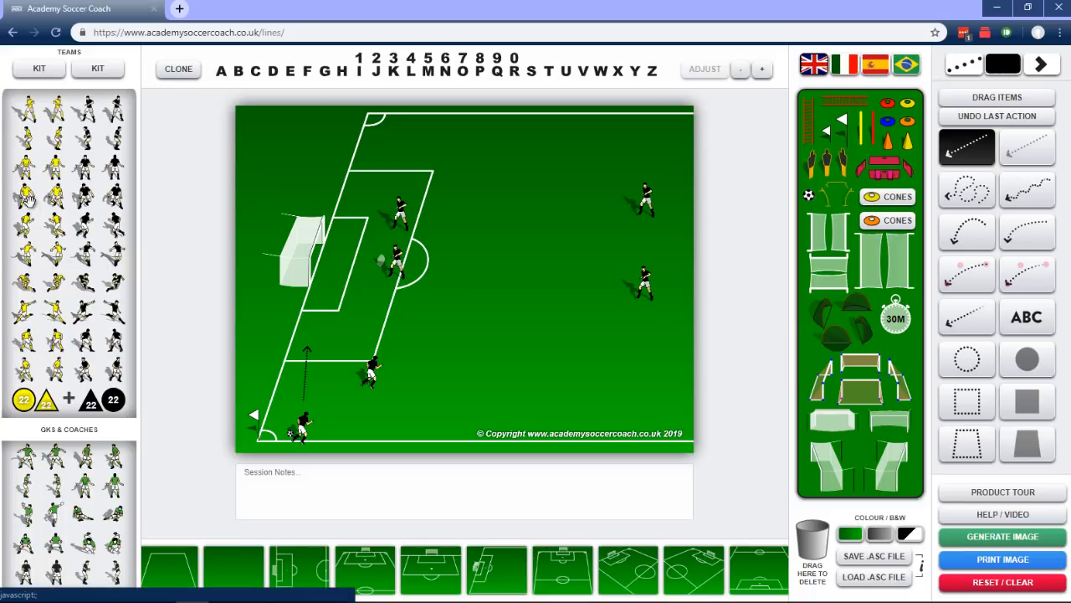
pyautogui.moveTo(26, 288)
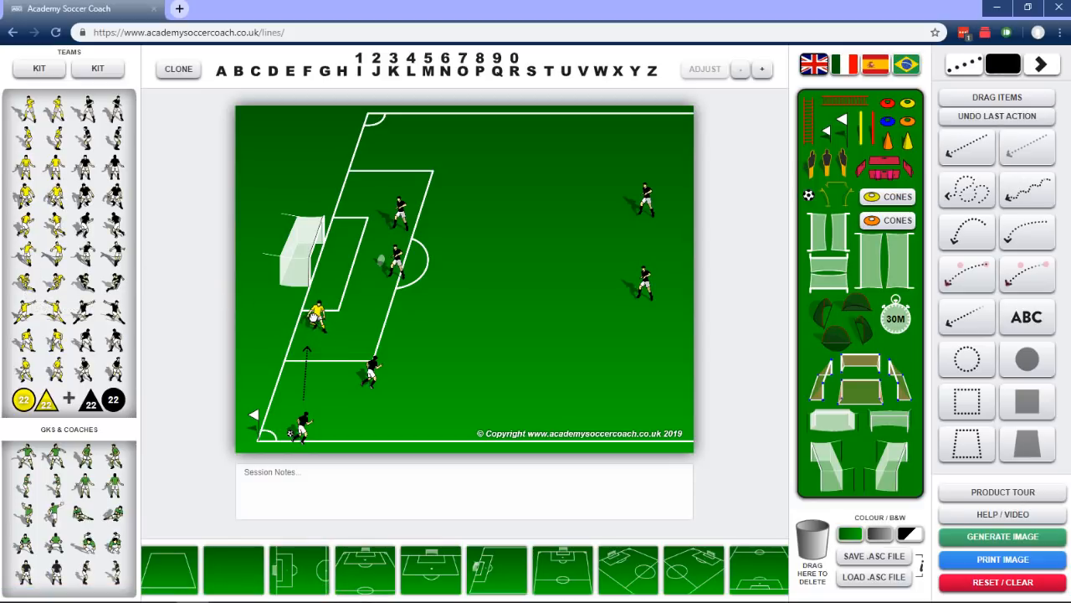
# - Switch to dashed lines and draw a short pass arrow toward the black attacker
pyautogui.click(967, 148)
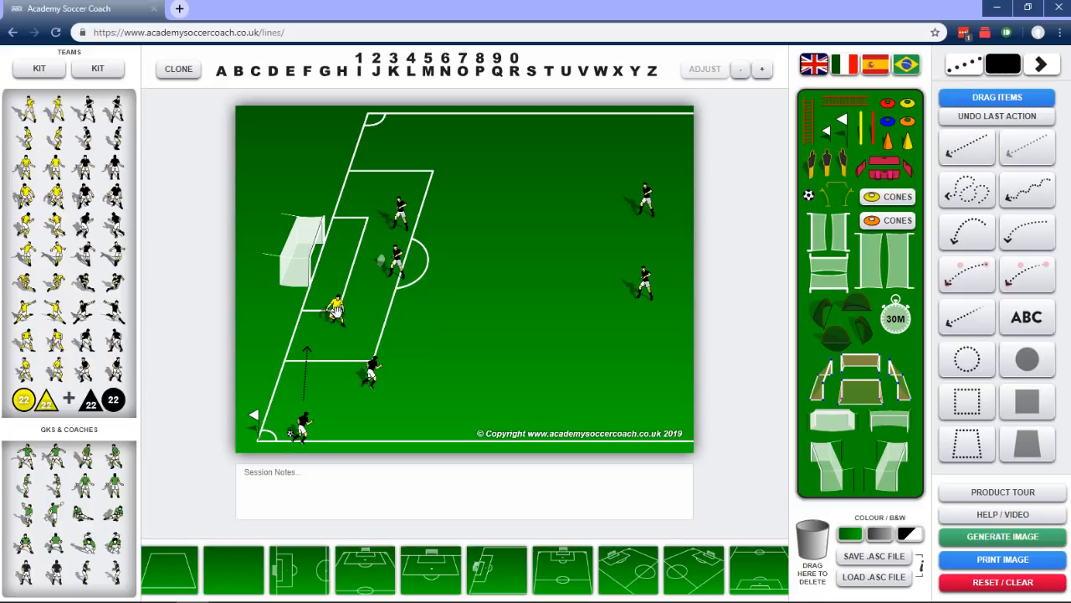
pyautogui.click(967, 147)
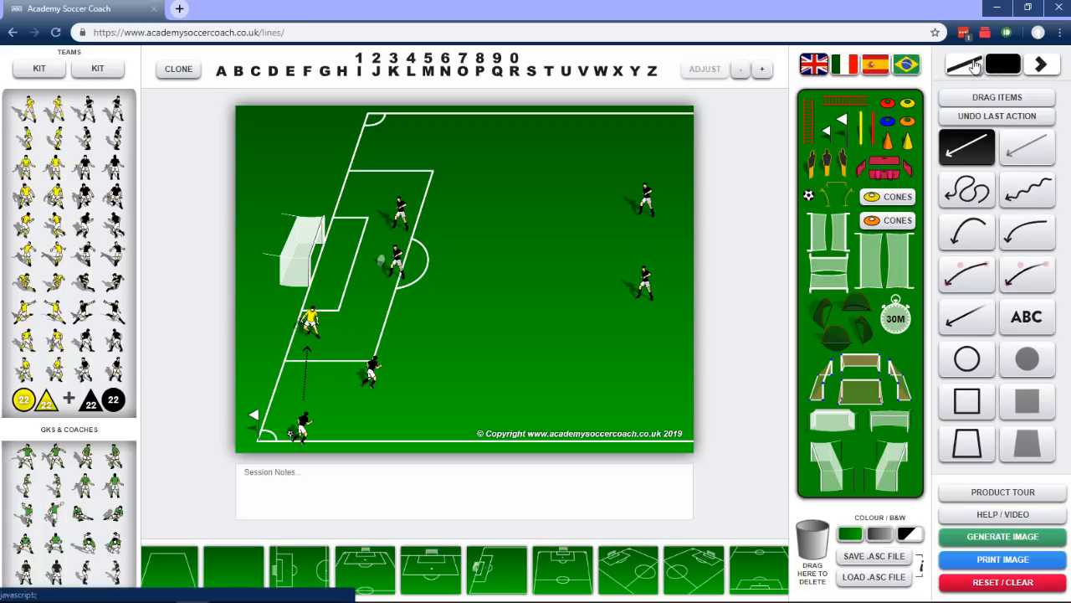
pyautogui.click(965, 63)
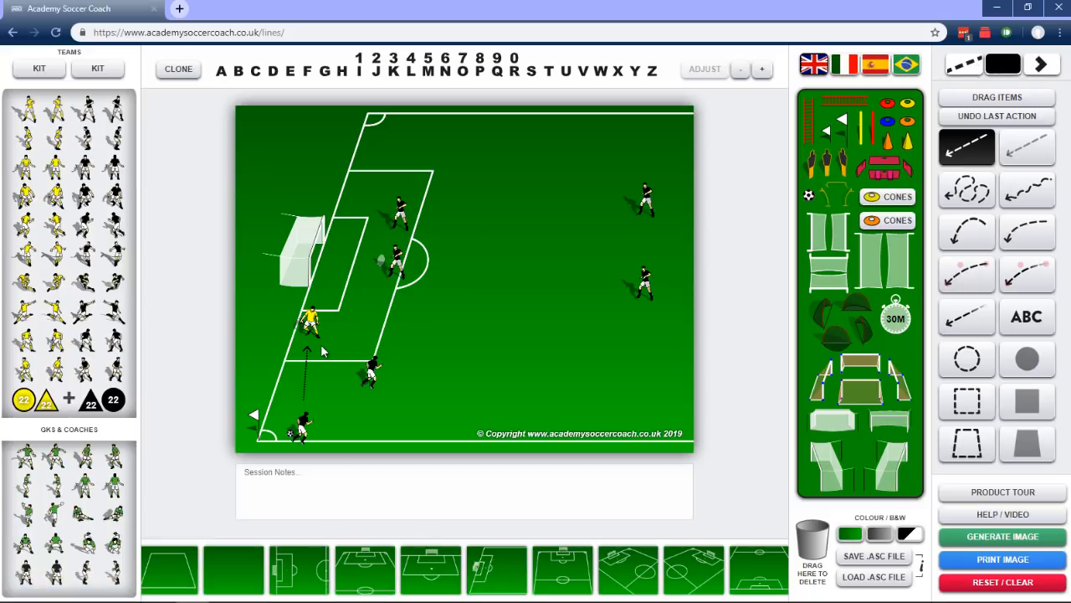
pyautogui.moveTo(313, 339); pyautogui.dragTo(364, 339)
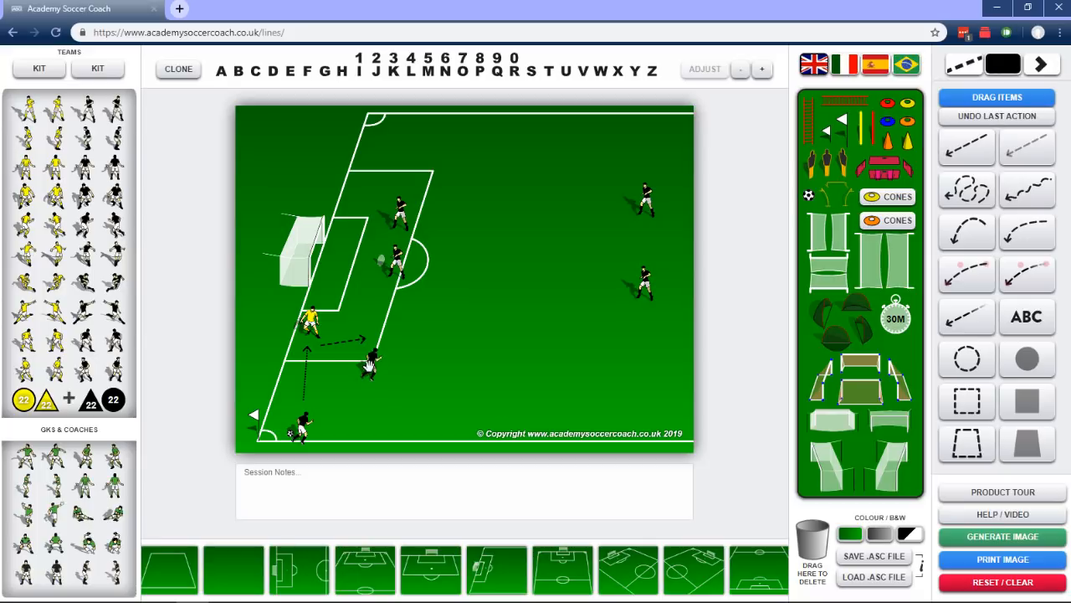
pyautogui.click(966, 148)
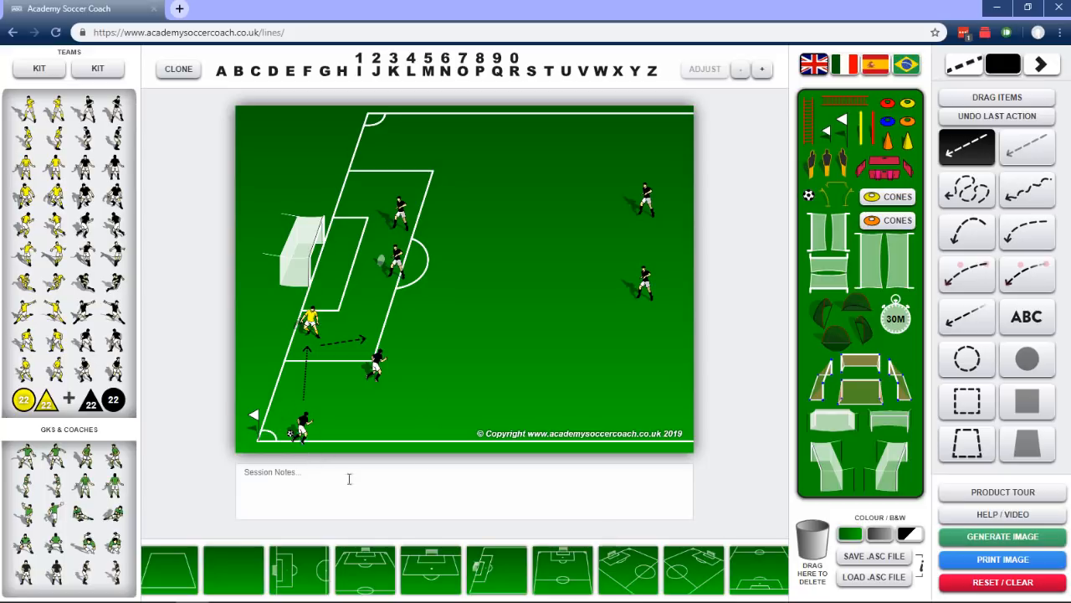
pyautogui.moveTo(310, 396)
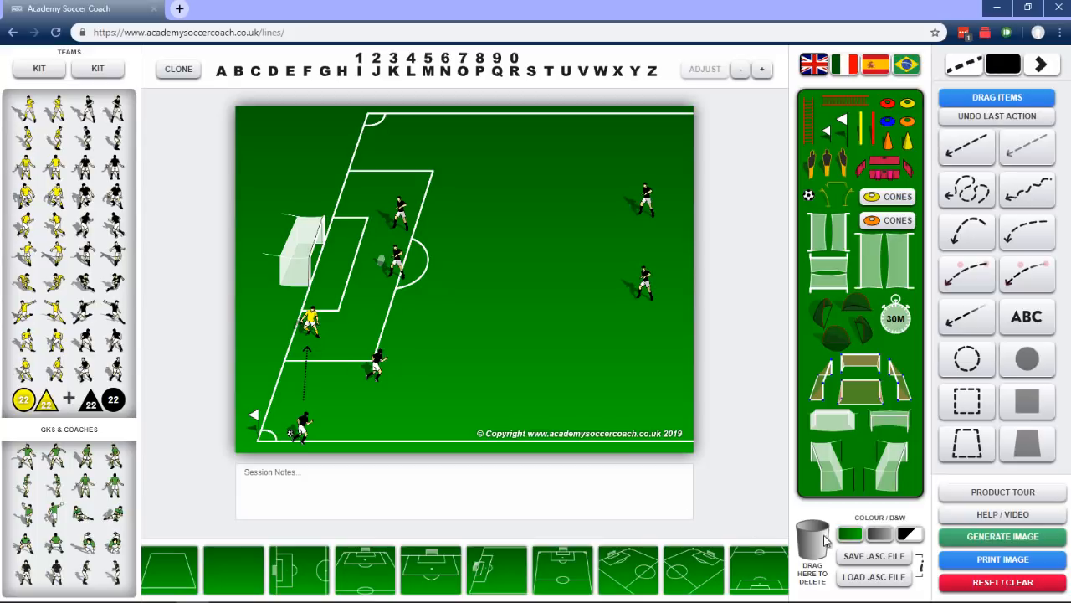
# - Remove the vertical dashed run arrow from the pitch
pyautogui.click(965, 147)
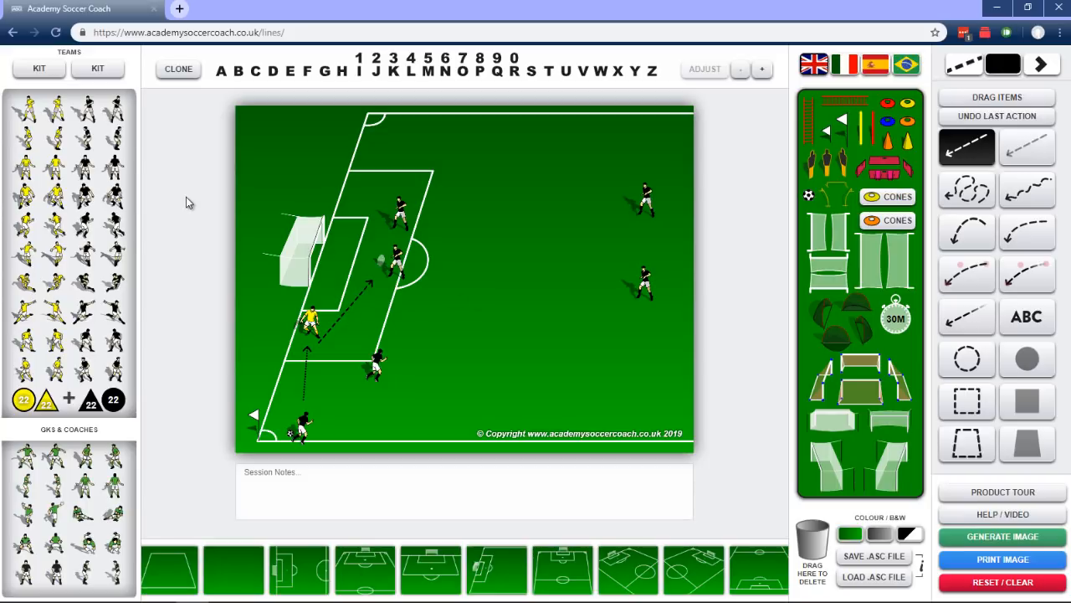
pyautogui.moveTo(358, 292)
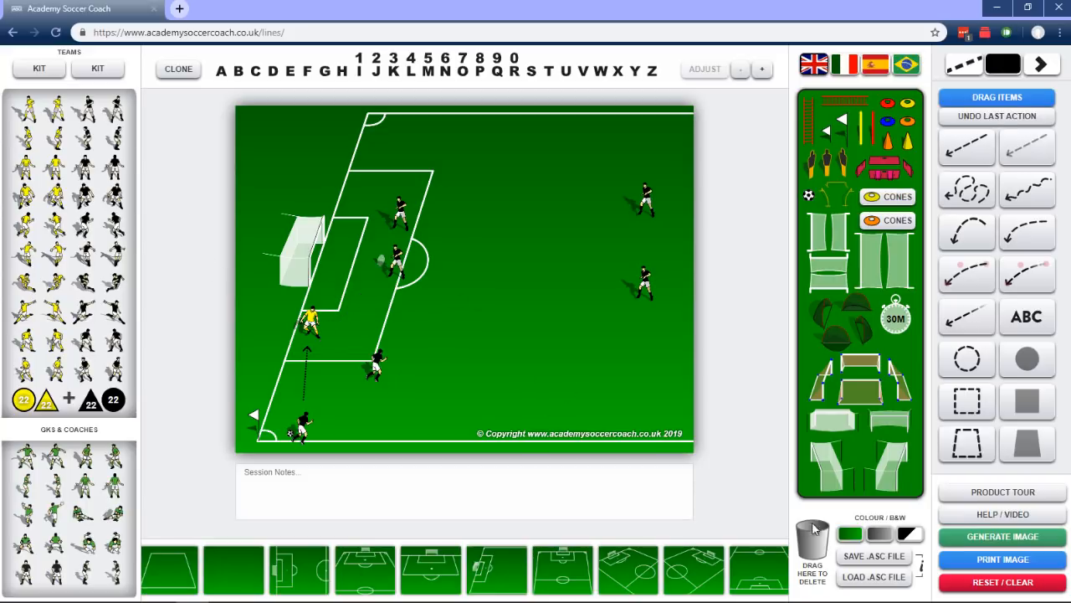
pyautogui.click(965, 147)
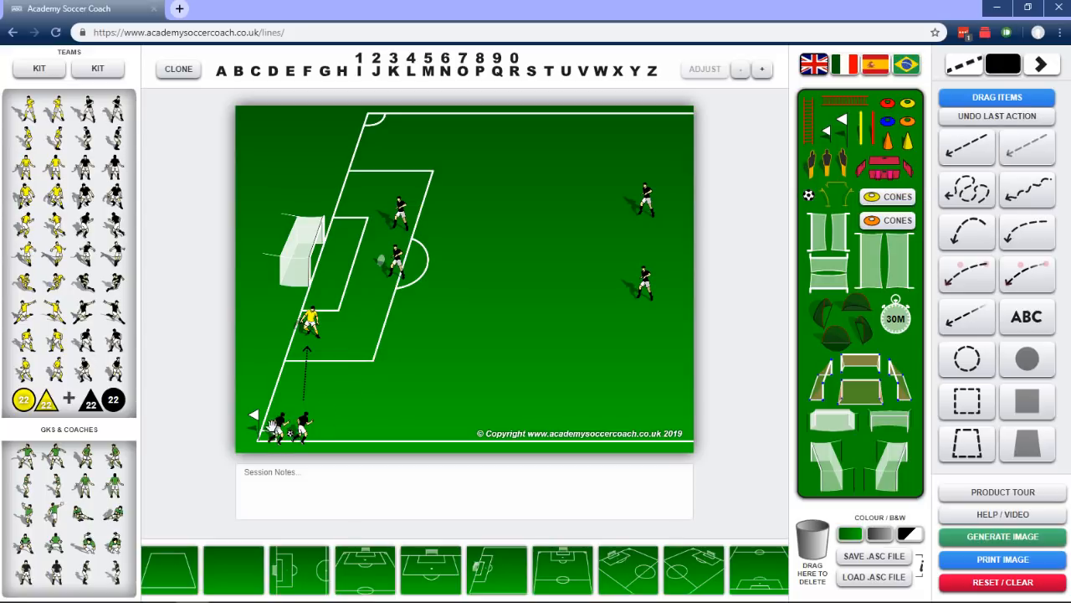
pyautogui.click(965, 147)
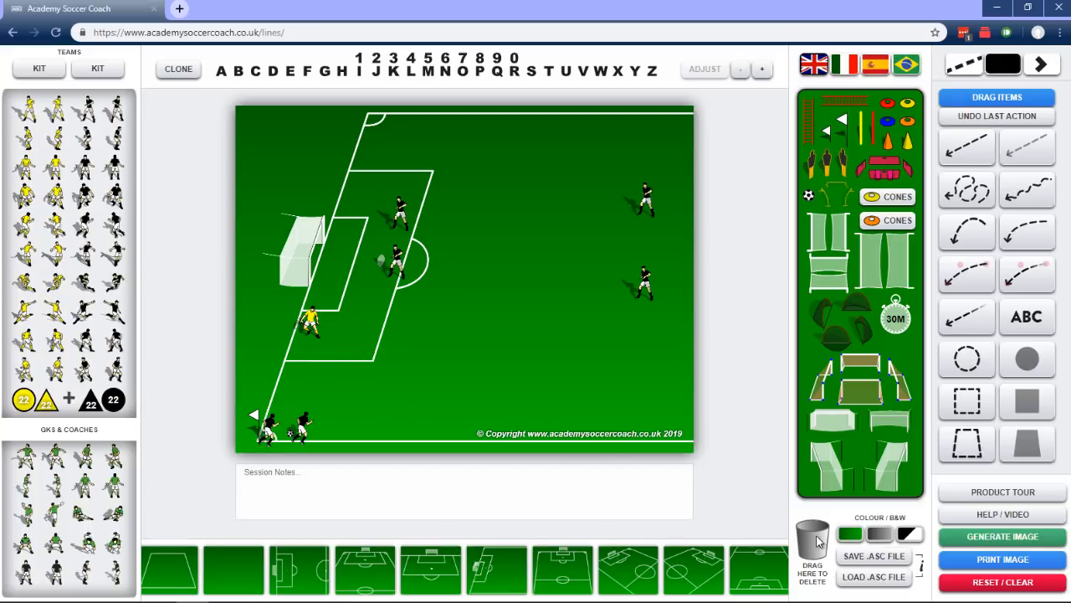
pyautogui.click(966, 147)
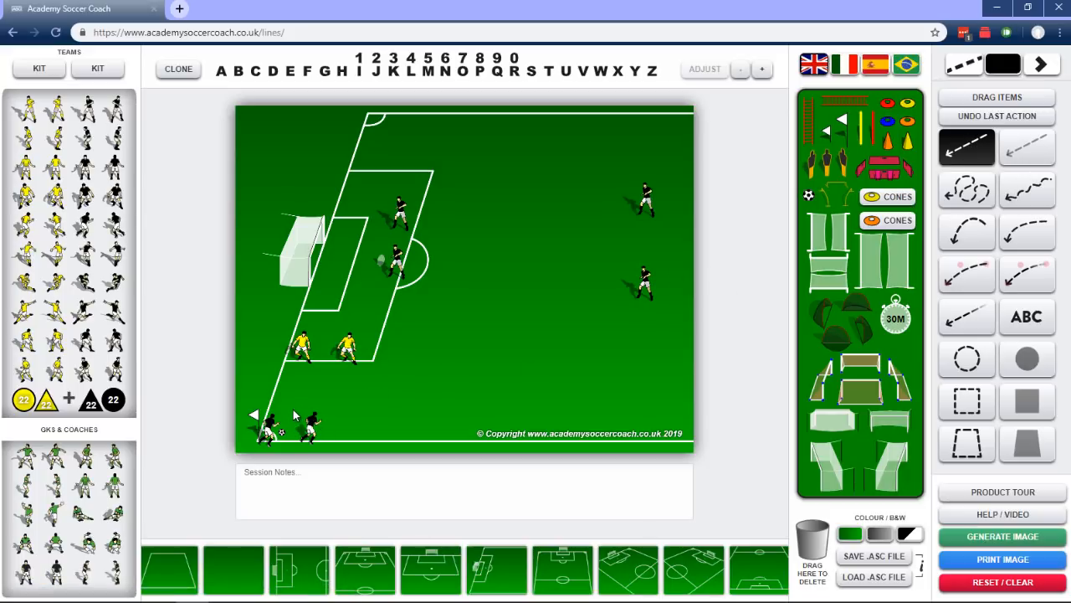
# - Draw test passes to the near post and a nearby attacker, then move the receiver along the goal line
pyautogui.moveTo(289, 426); pyautogui.dragTo(350, 293)
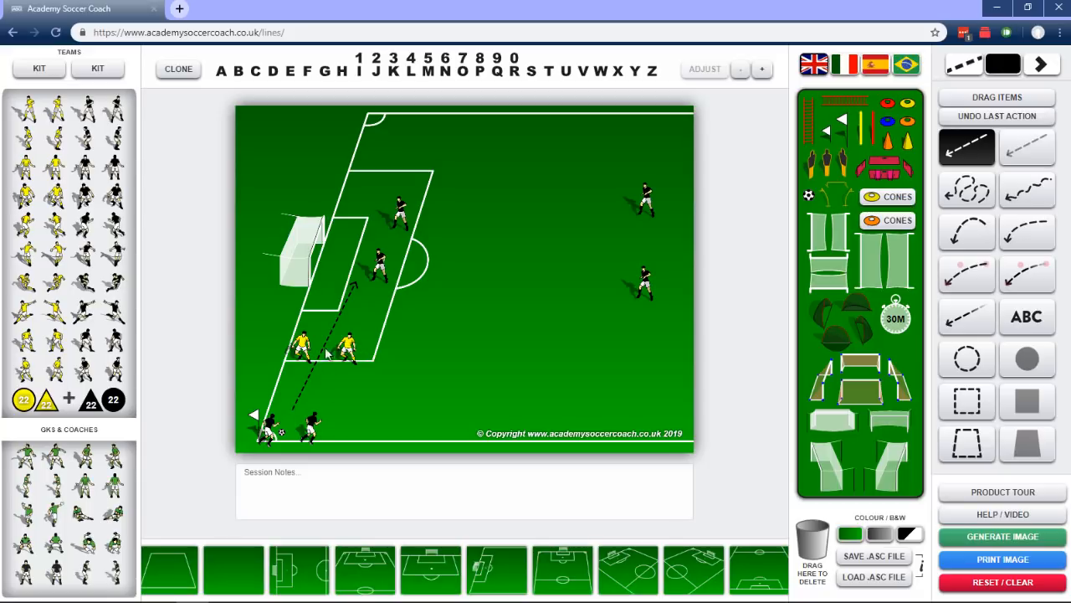
pyautogui.moveTo(347, 293)
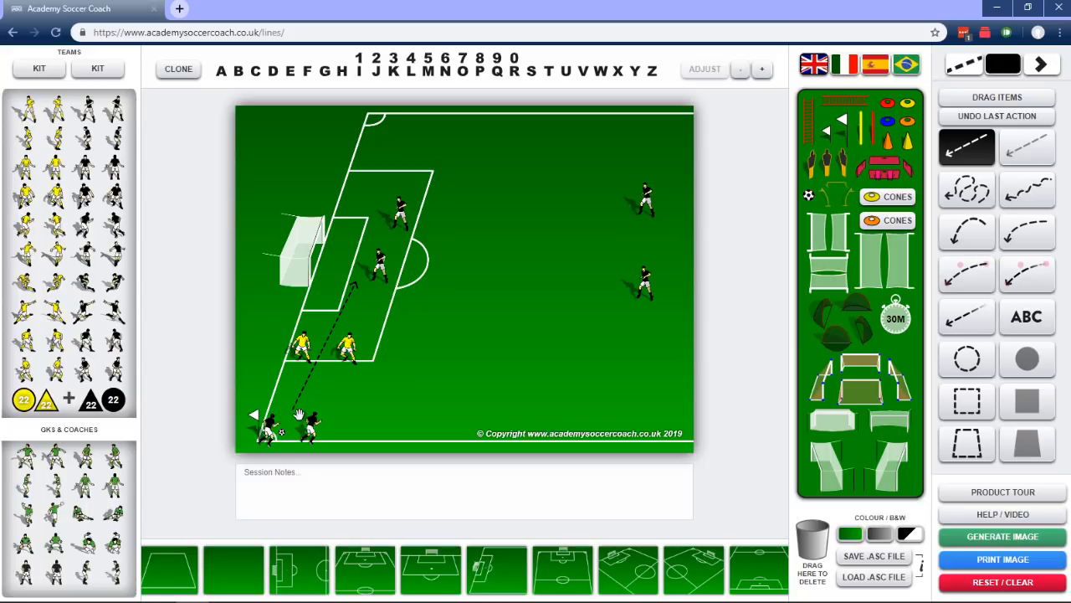
pyautogui.moveTo(318, 391)
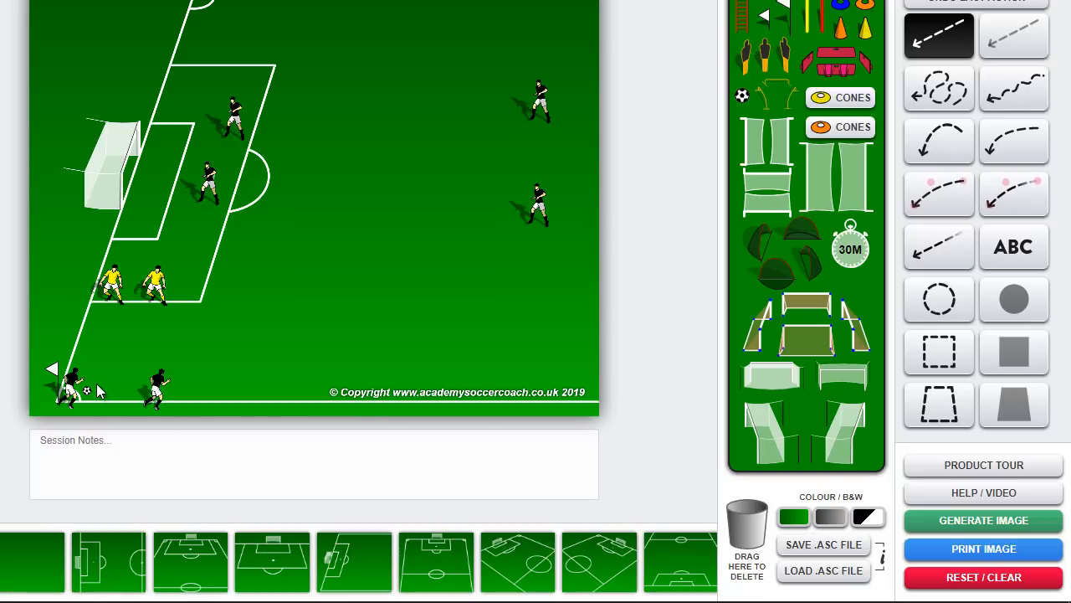
pyautogui.moveTo(83, 385); pyautogui.dragTo(146, 377)
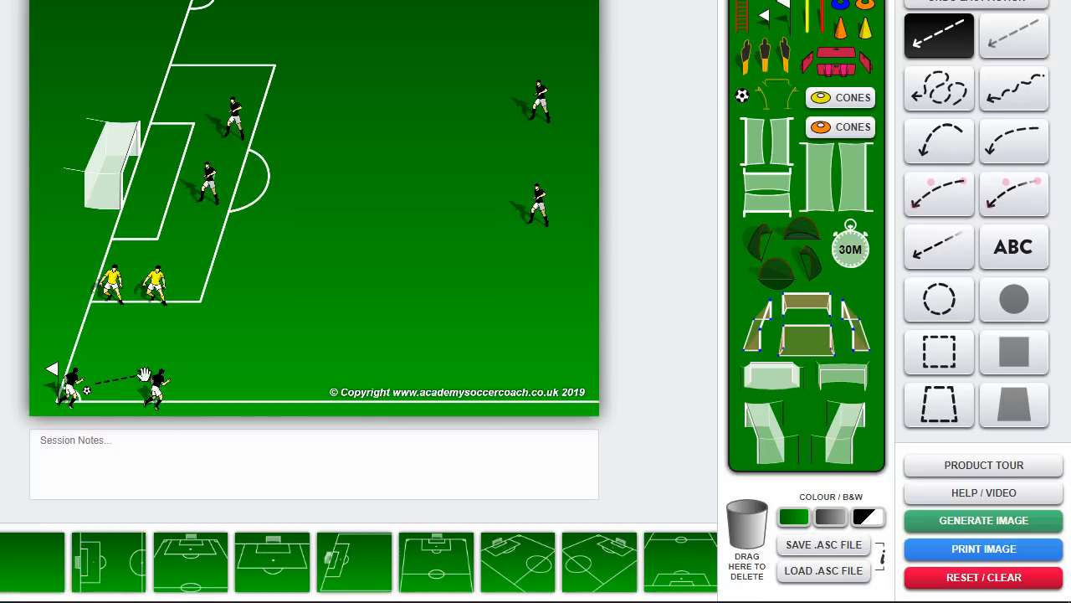
pyautogui.moveTo(154, 385); pyautogui.dragTo(209, 230)
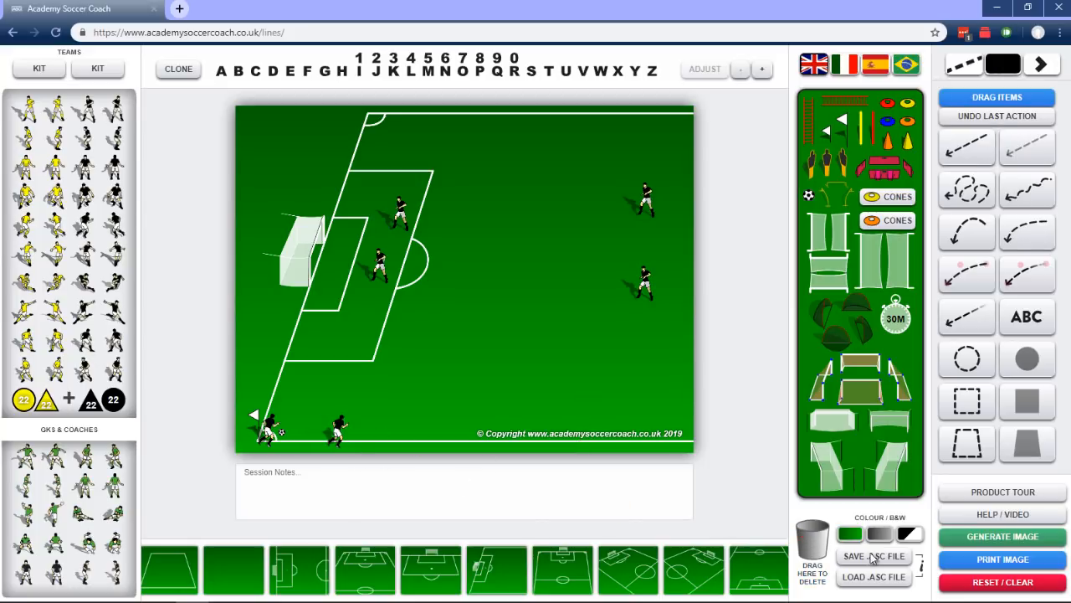
# - Reposition attackers around the box and draw a dashed run arrow toward the box edge
pyautogui.click(966, 147)
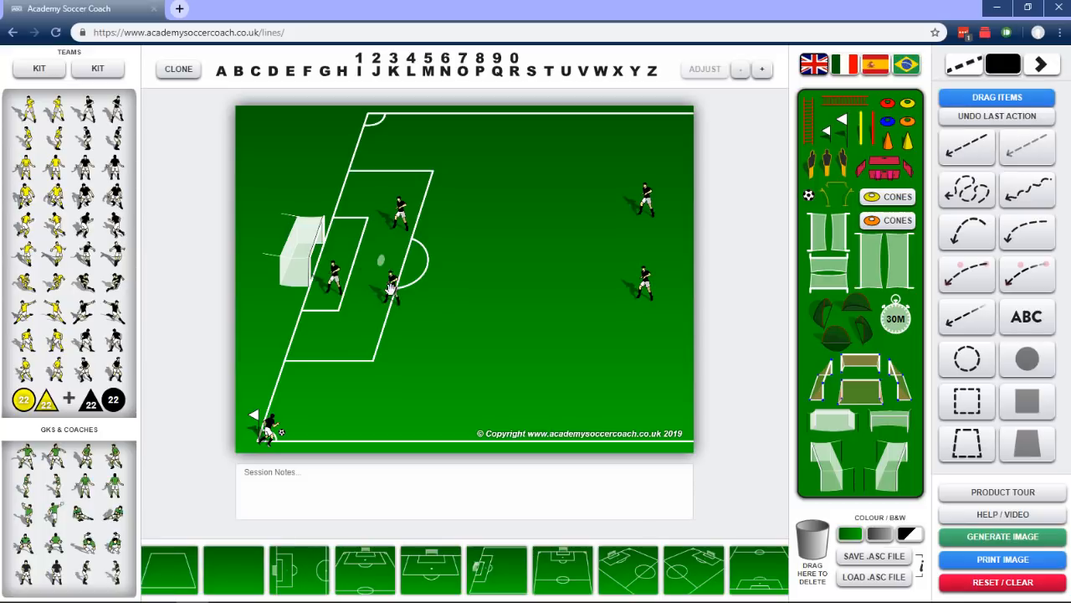
pyautogui.moveTo(398, 213); pyautogui.dragTo(452, 218)
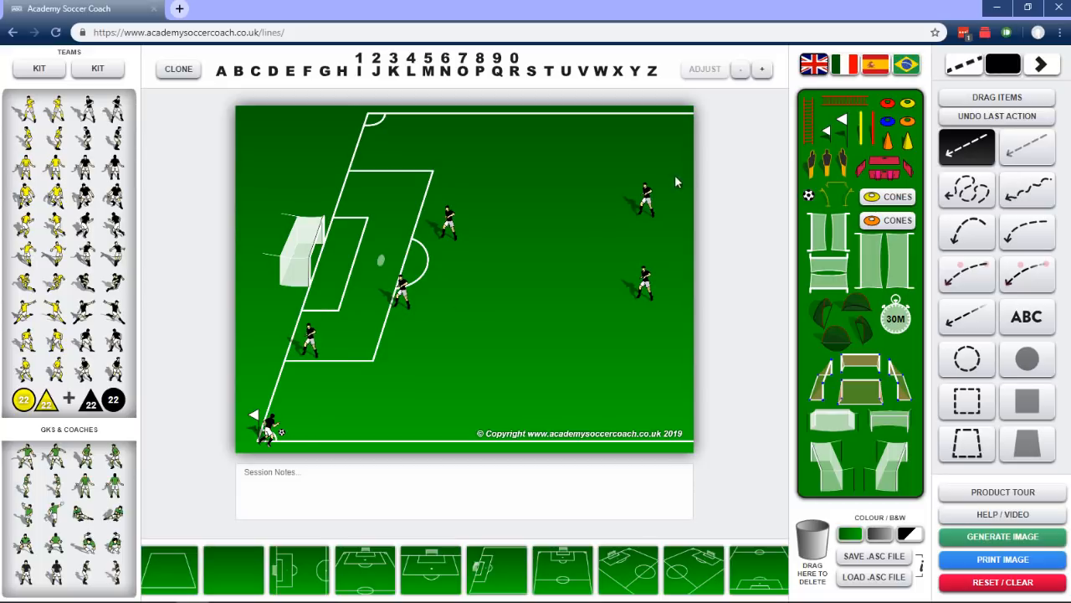
pyautogui.moveTo(292, 421)
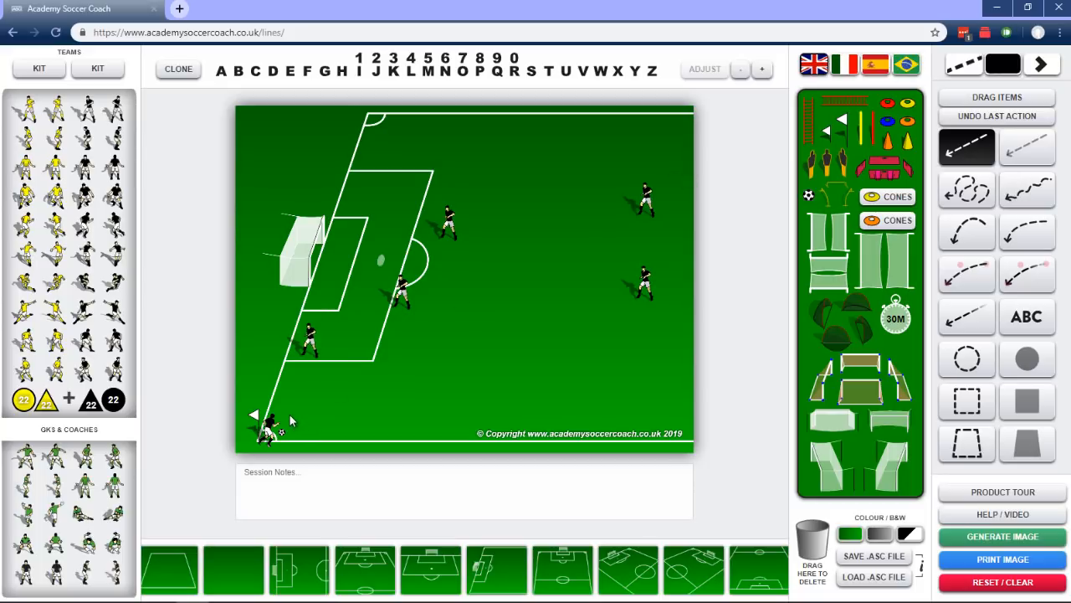
pyautogui.moveTo(272, 422); pyautogui.dragTo(301, 364)
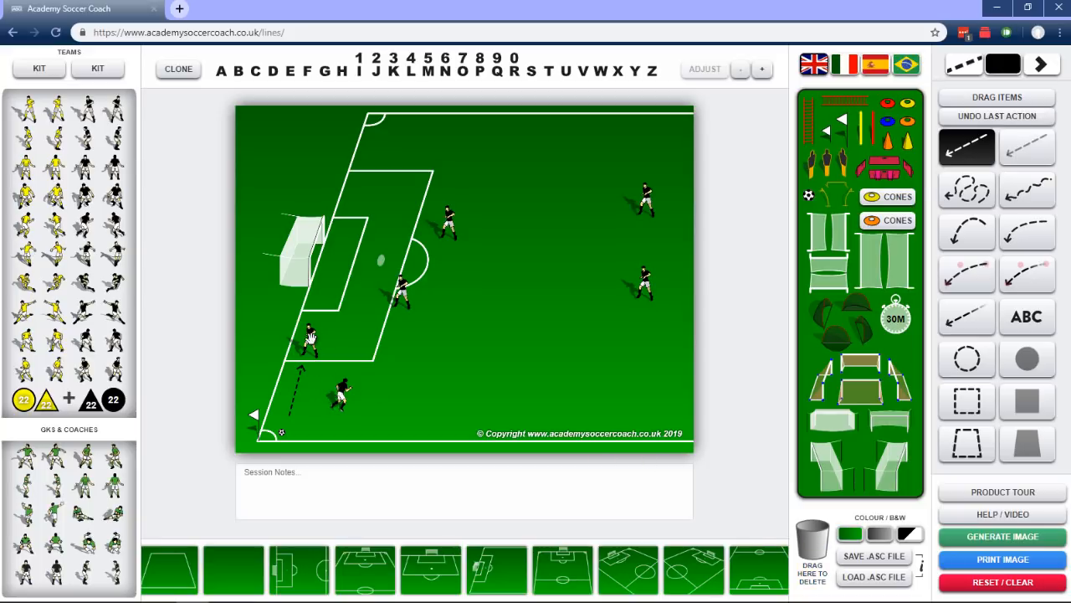
# - Set solid lines, move an attacker toward the six-yard box, then restore dashed lines
pyautogui.click(966, 191)
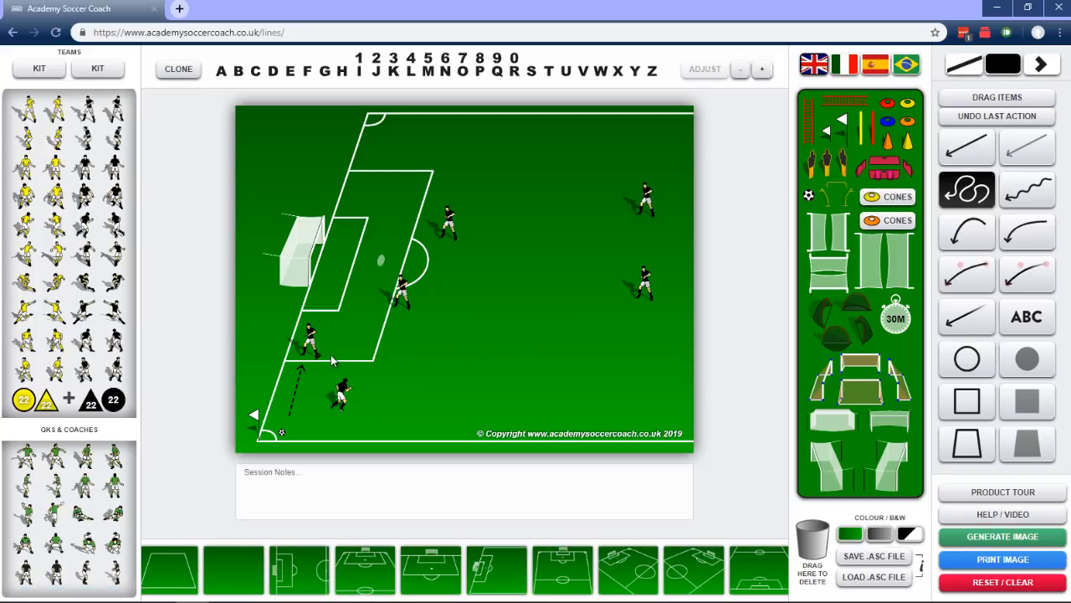
pyautogui.moveTo(316, 356); pyautogui.dragTo(356, 335)
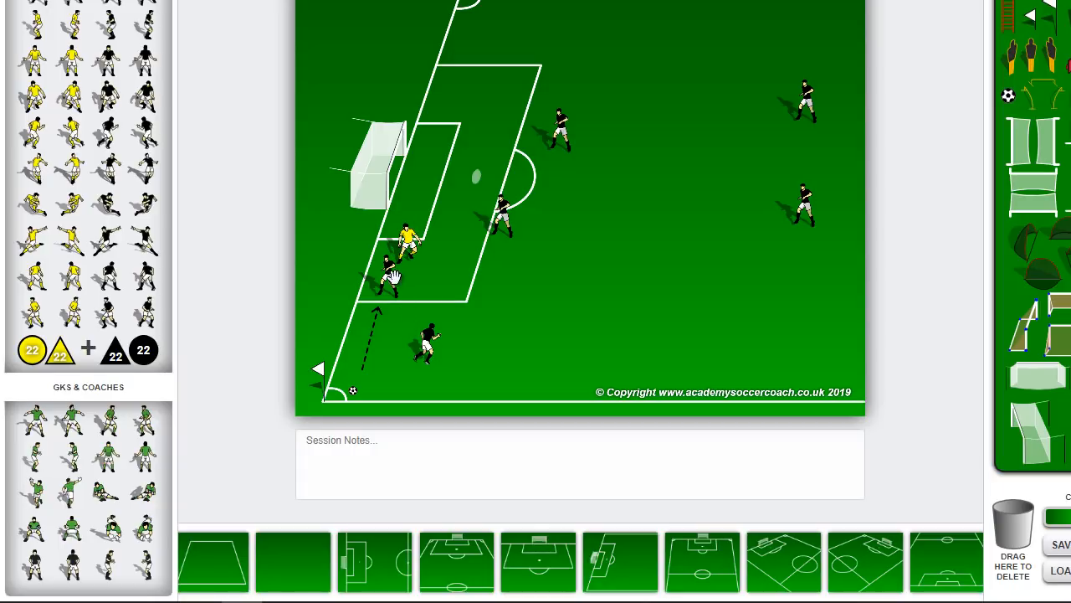
pyautogui.moveTo(408, 287)
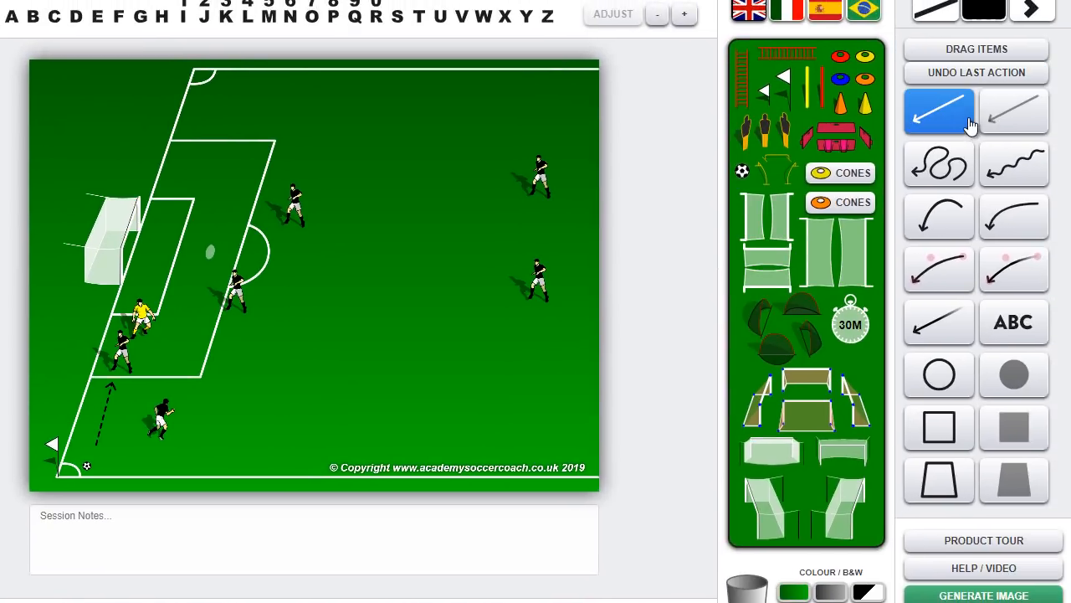
pyautogui.click(939, 111)
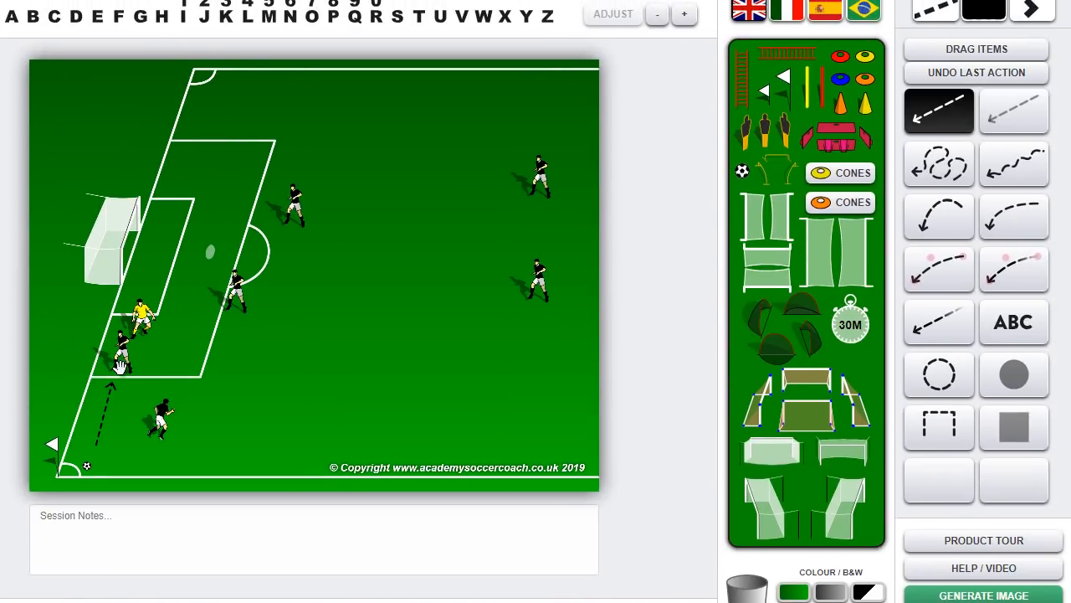